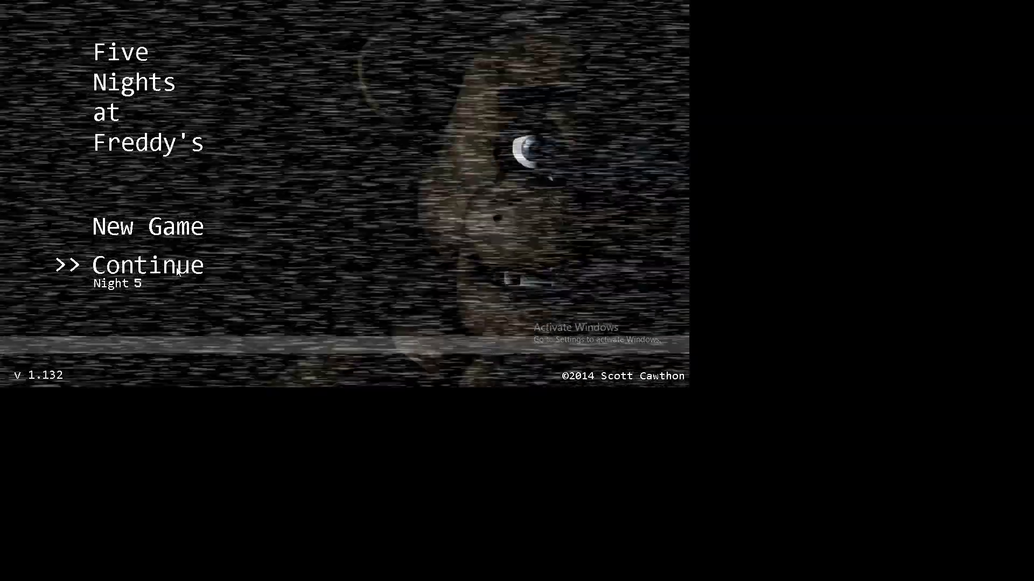
# Continue the saved game to begin Night 5 with the Show Stage camera up
pyautogui.click(149, 265)
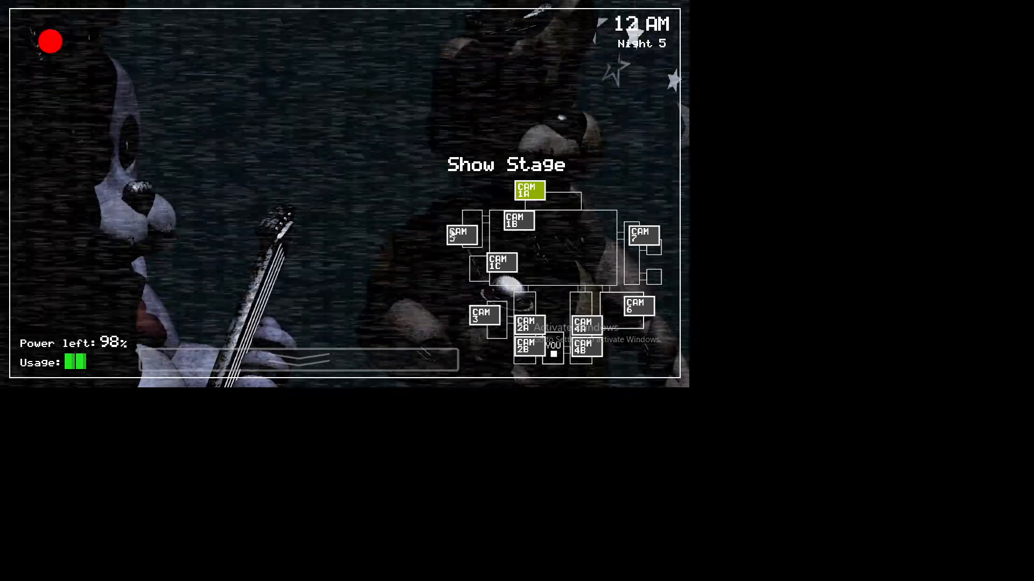
# View East Hall Corner and CAM 2A West Hall, then lower the monitor to the office
pyautogui.click(637, 306)
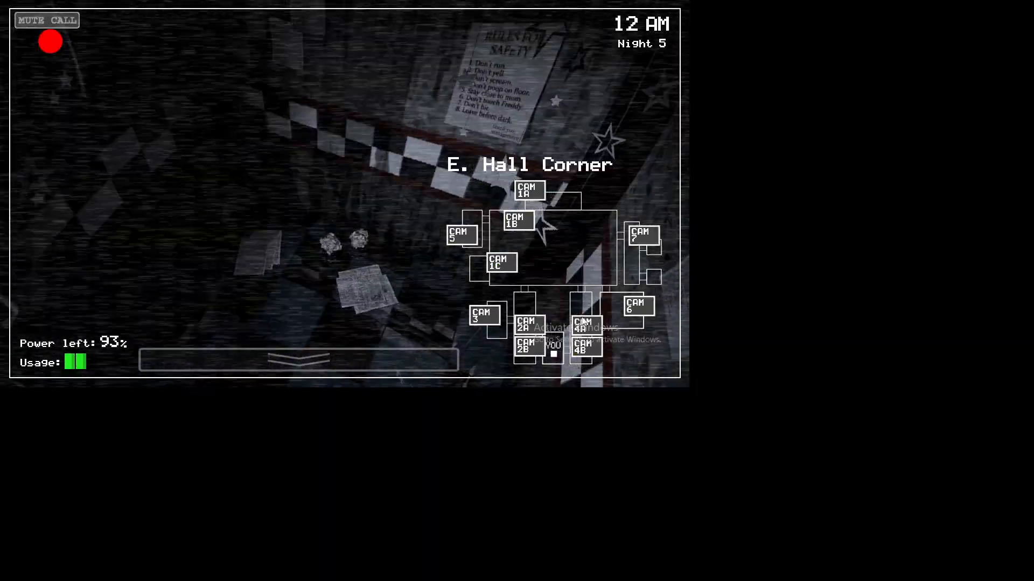
pyautogui.click(526, 326)
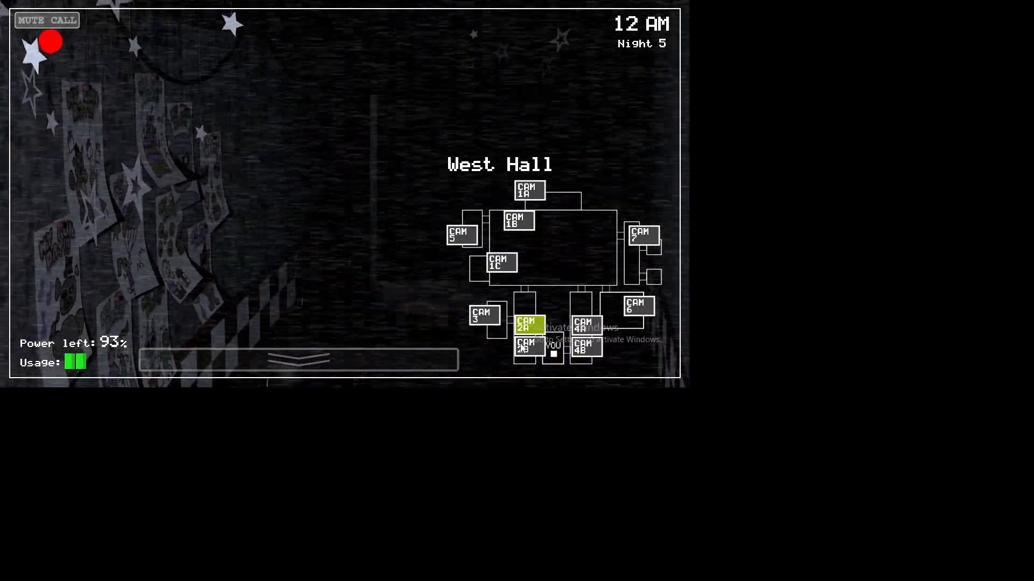
pyautogui.click(298, 361)
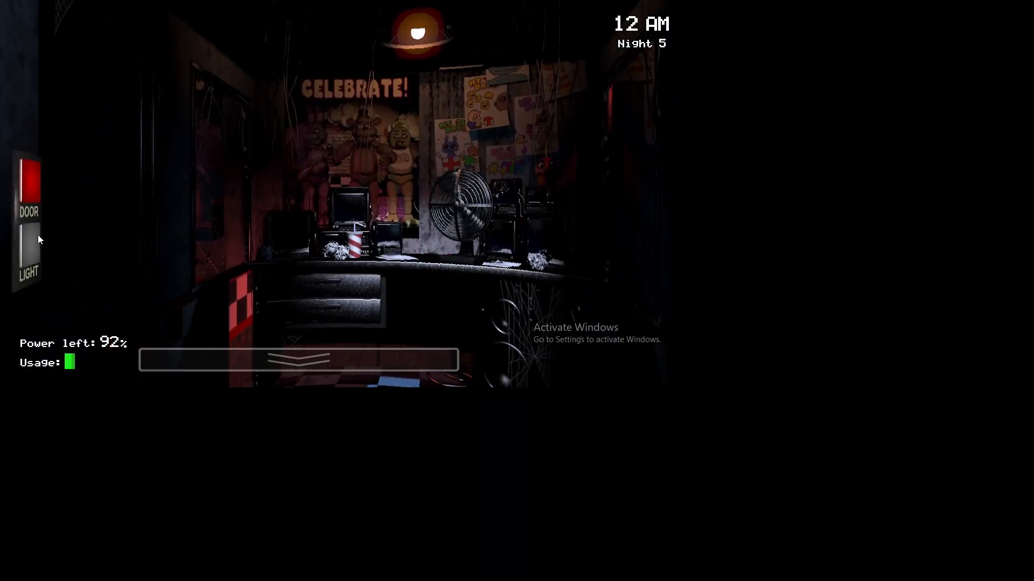
# Light the left doorway, then raise the monitor on the CAM 7 Restrooms feed
pyautogui.click(30, 258)
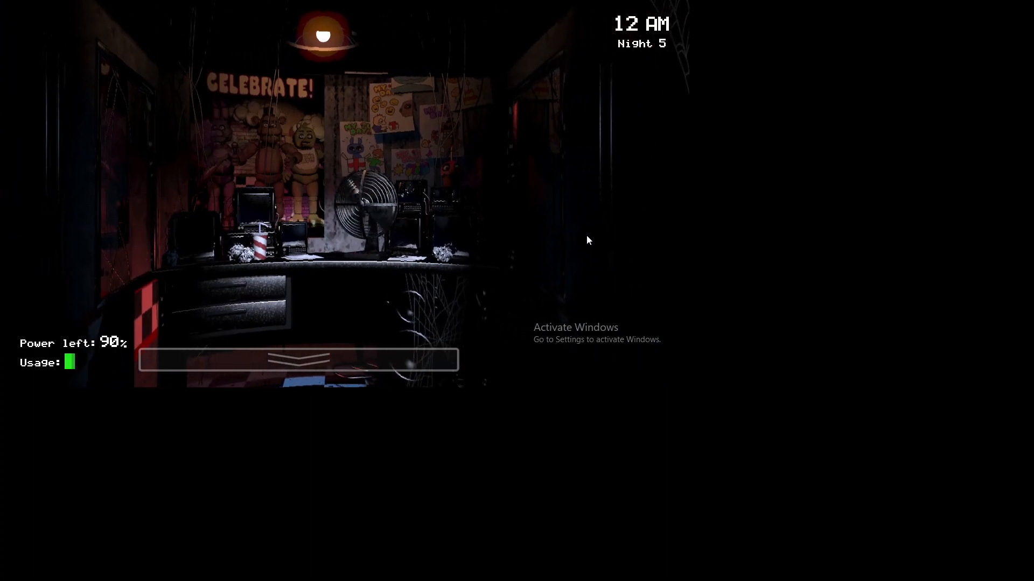
pyautogui.click(298, 364)
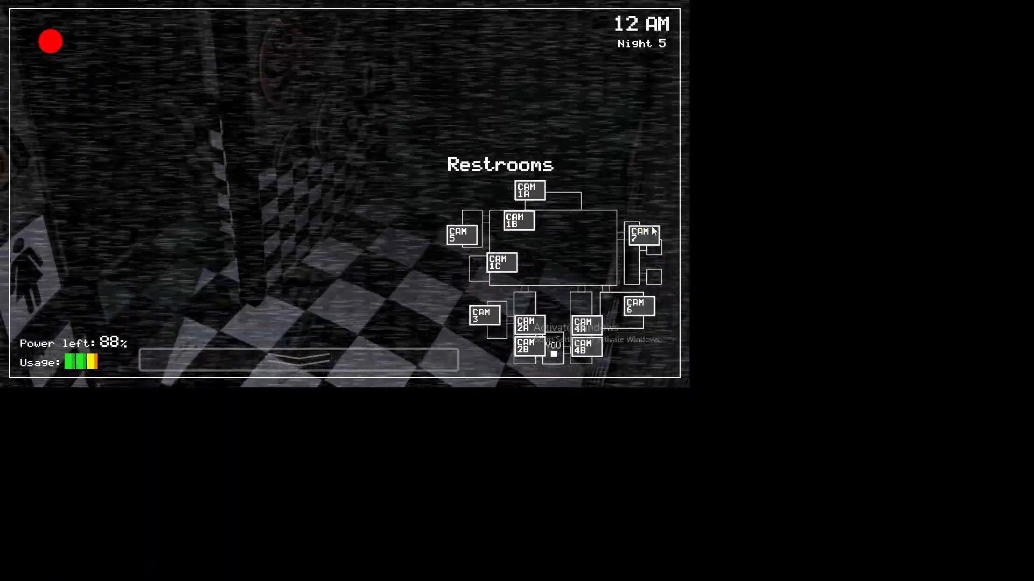
# Lower the monitor and light both the left and right doorways
pyautogui.click(461, 237)
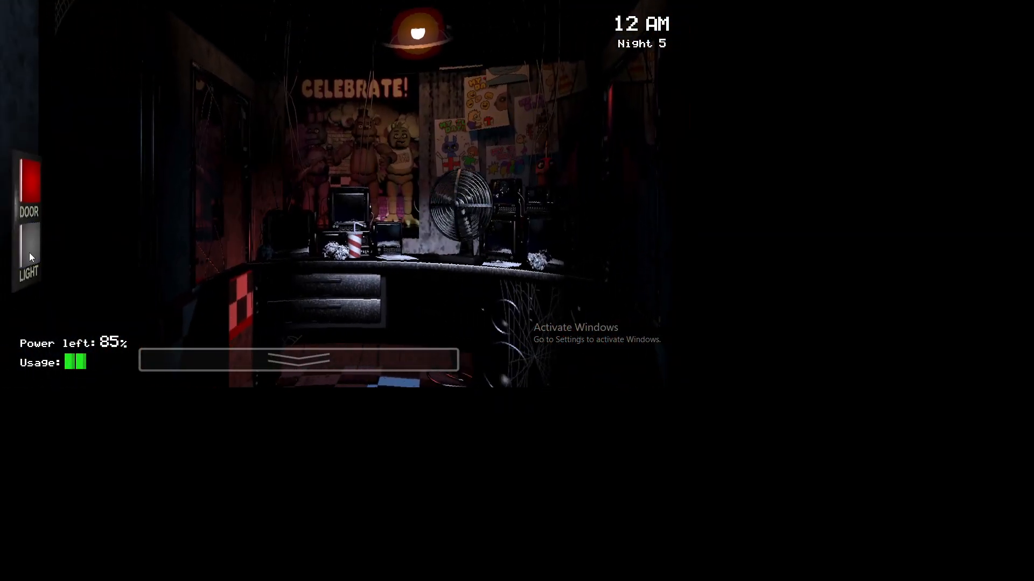
pyautogui.click(297, 362)
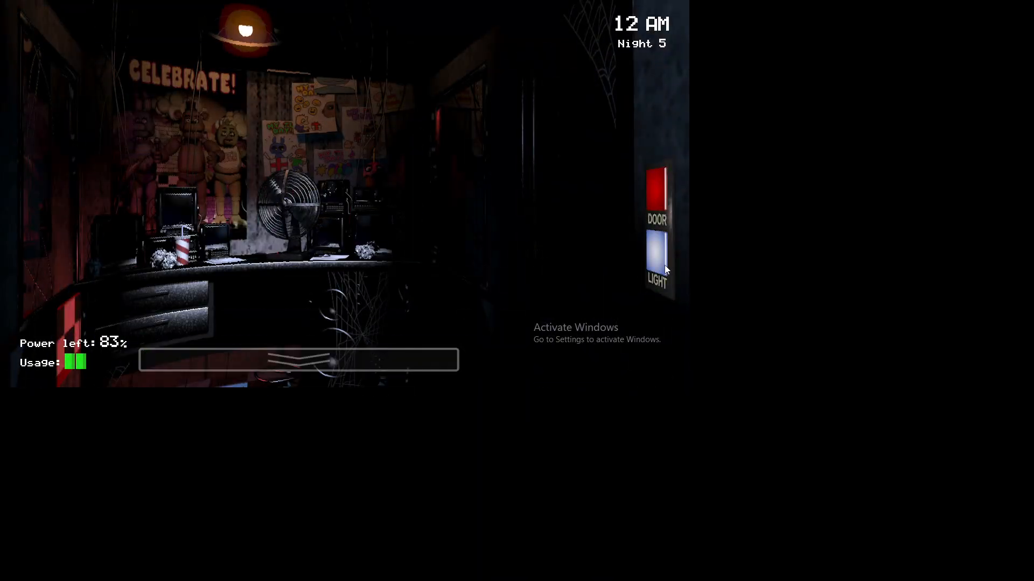
pyautogui.click(299, 361)
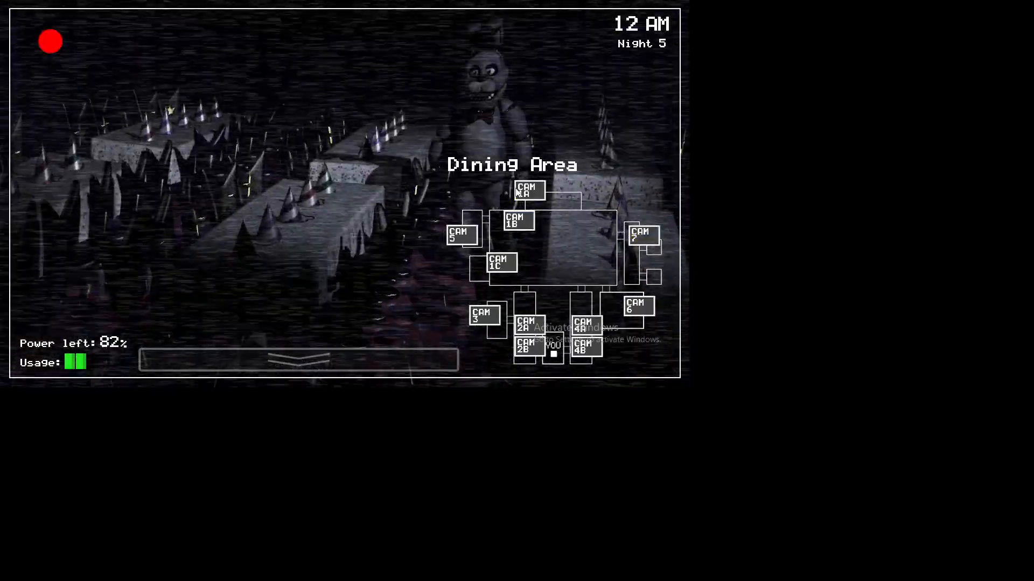
# Check the Backstage and Kitchen cameras, then return to the office at 1 AM
pyautogui.click(482, 317)
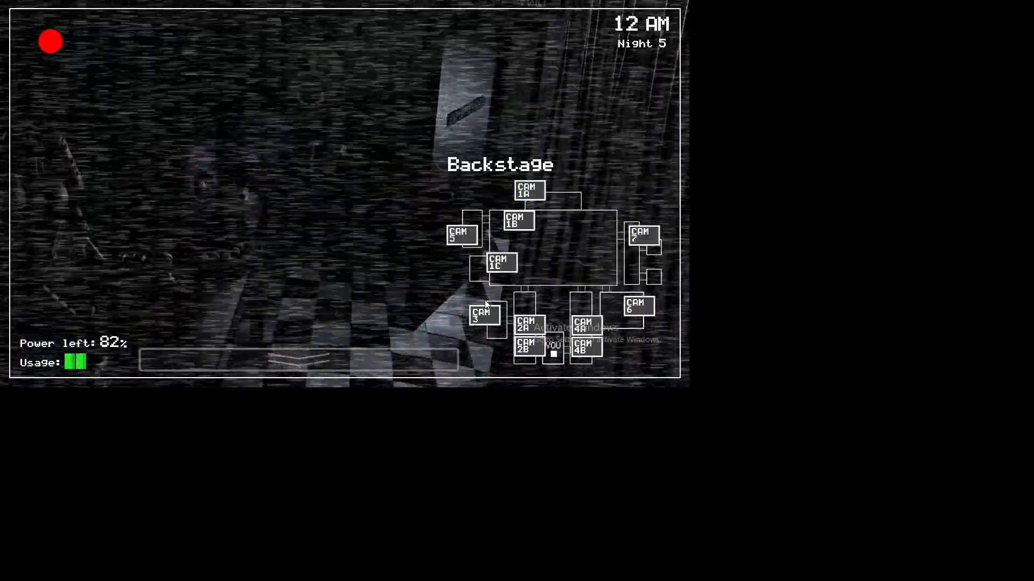
pyautogui.click(638, 307)
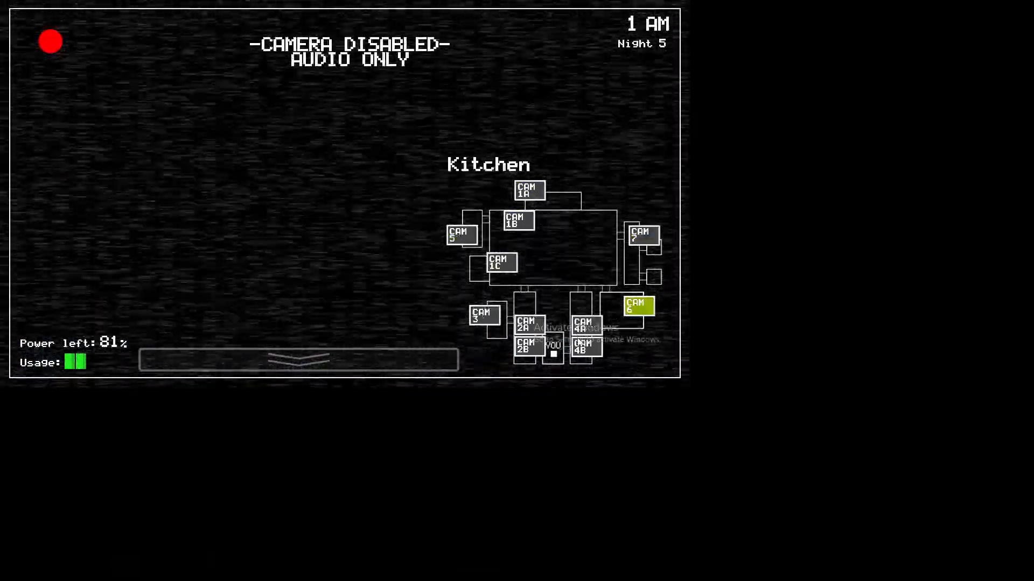
pyautogui.click(297, 367)
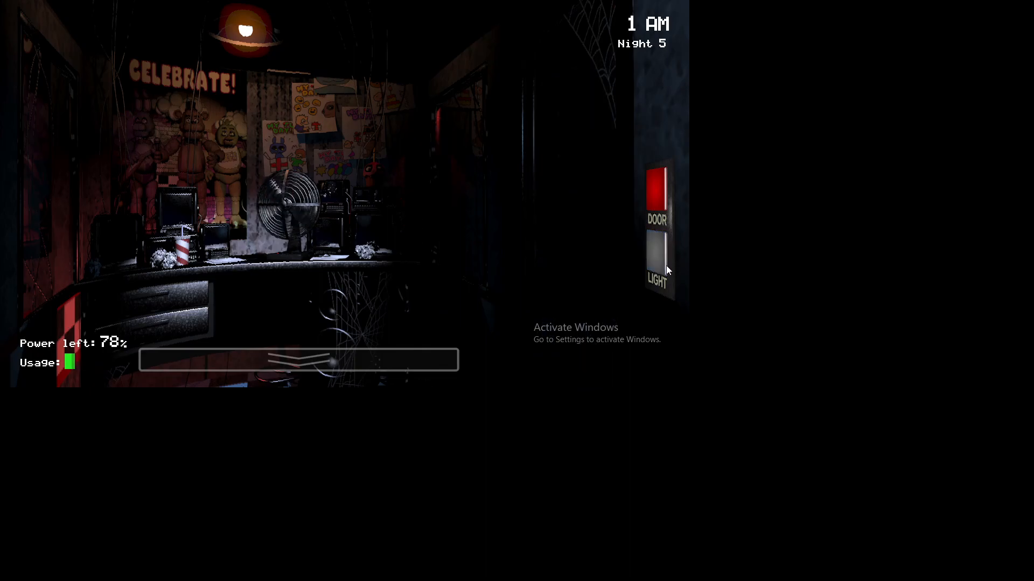
pyautogui.moveTo(624, 269)
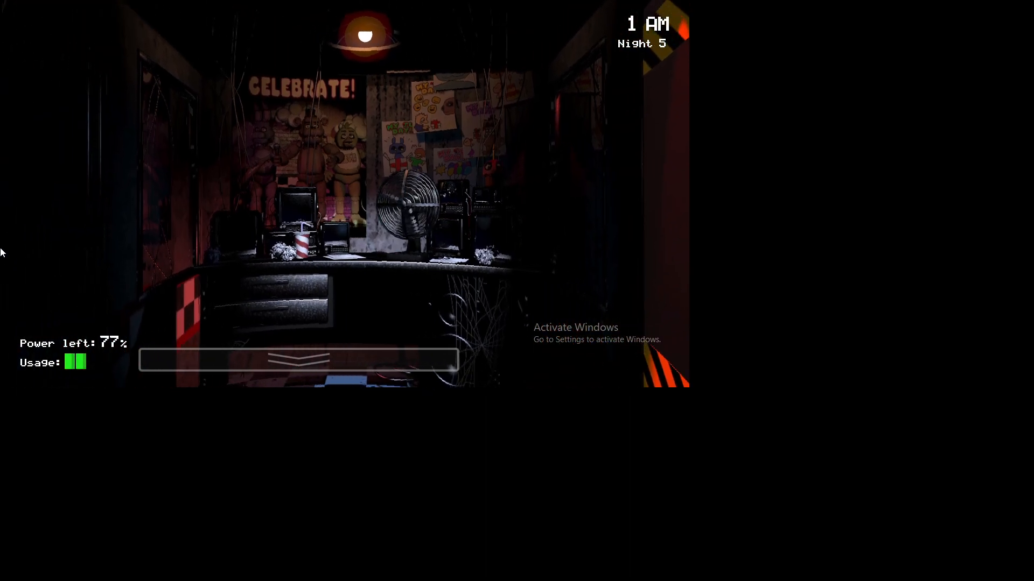
# Listen to the Kitchen on CAM 6, lower the monitor and light the left doorway
pyautogui.click(297, 361)
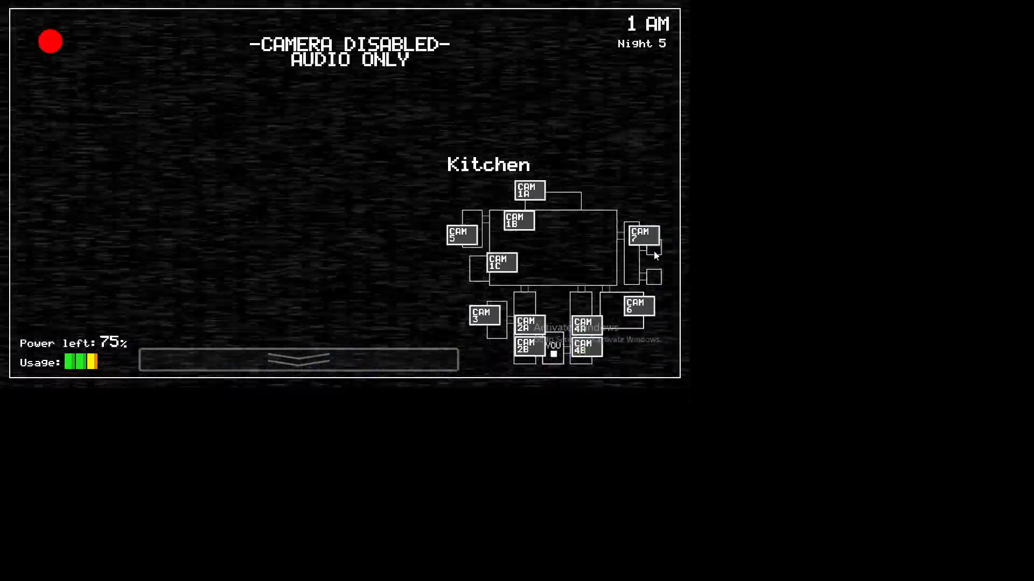
pyautogui.click(297, 361)
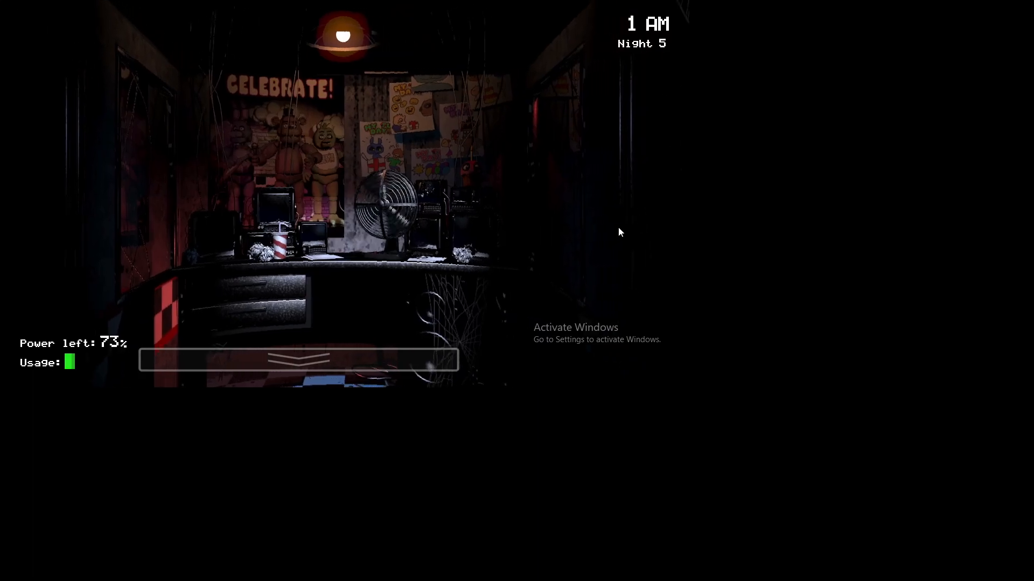
pyautogui.click(297, 364)
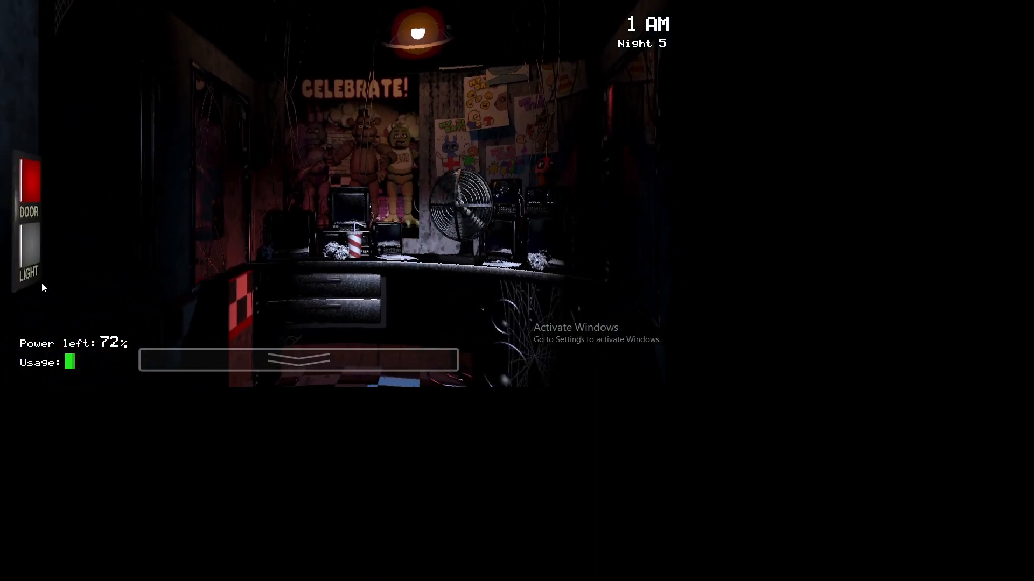
pyautogui.moveTo(370, 287)
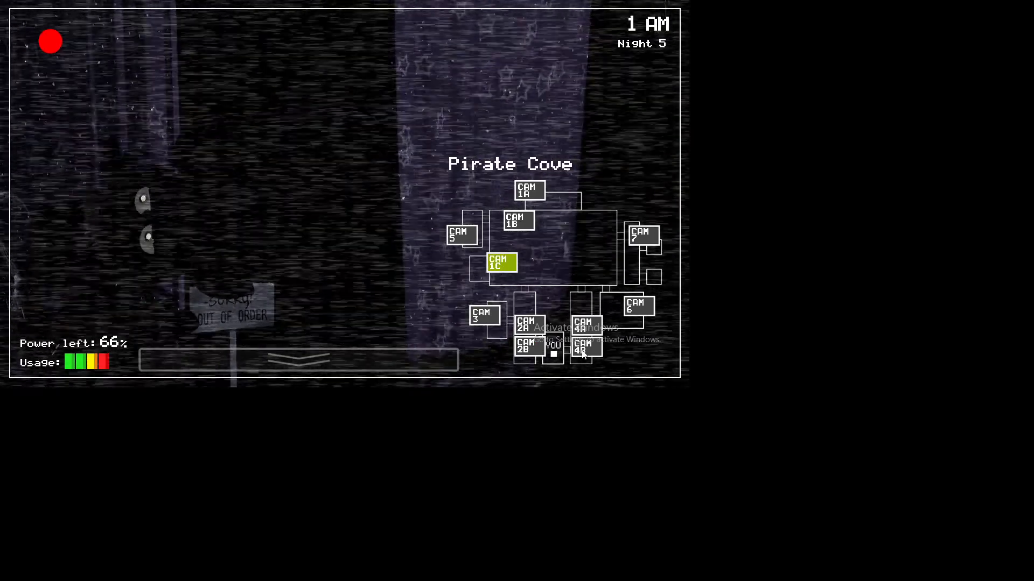
# Lower the monitor and hold the right doorway light as 2 AM arrives
pyautogui.click(641, 236)
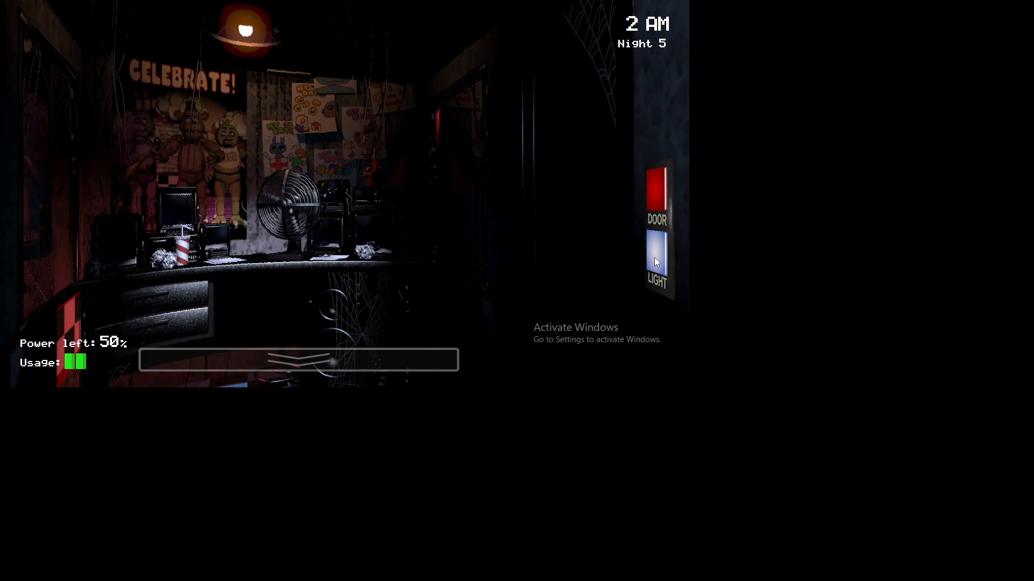
# Switch off the right light, check the left door panel and raise the monitor again
pyautogui.click(657, 256)
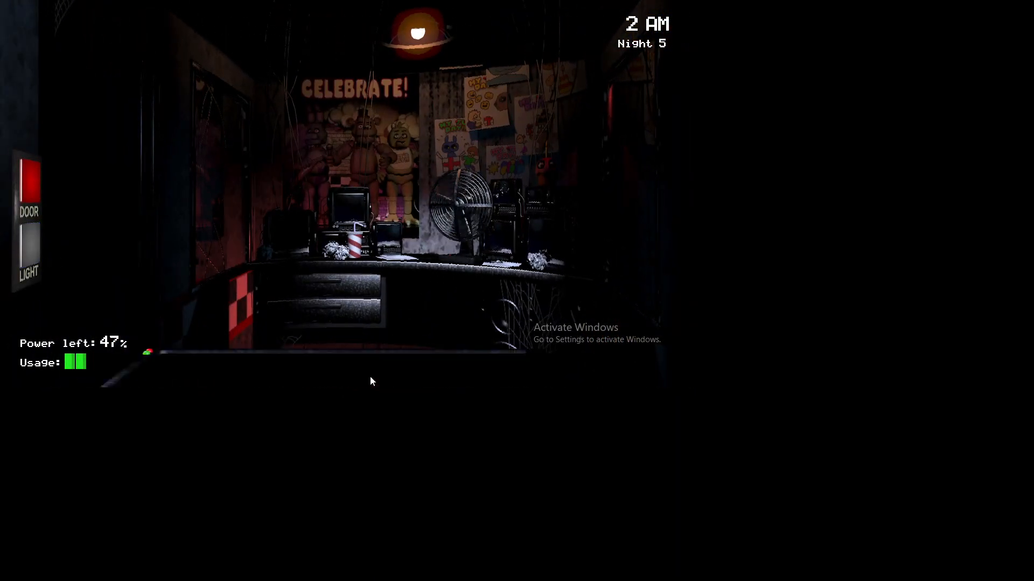
pyautogui.click(297, 360)
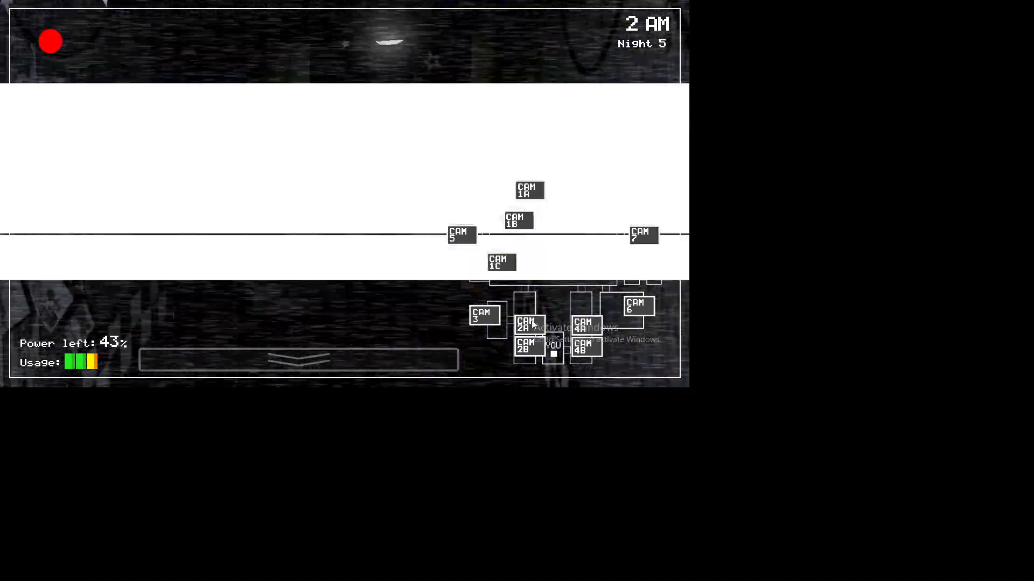
# View CAM 4A East Hall Corner, lower the monitor and shut the right door
pyautogui.click(526, 349)
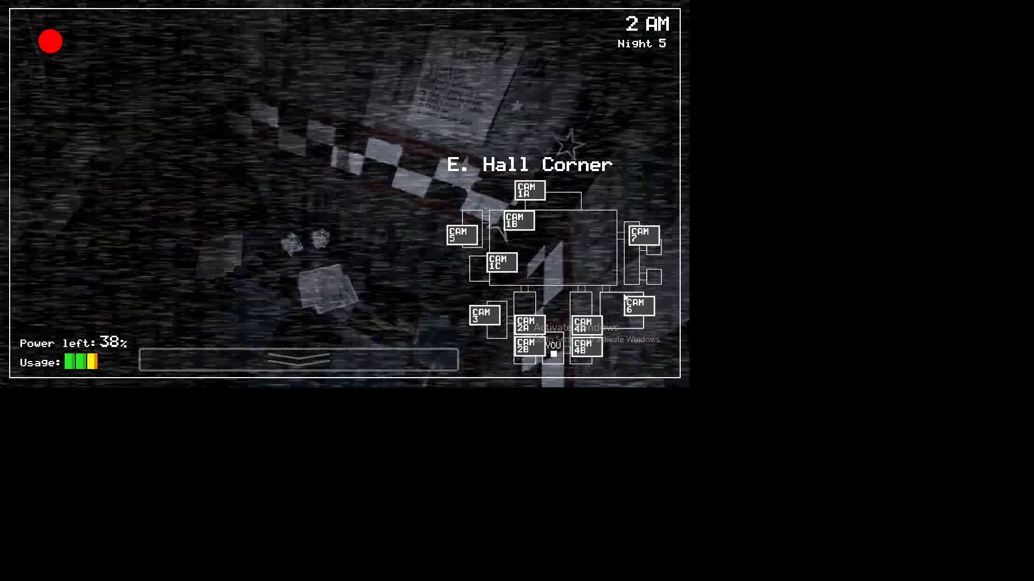
pyautogui.click(499, 263)
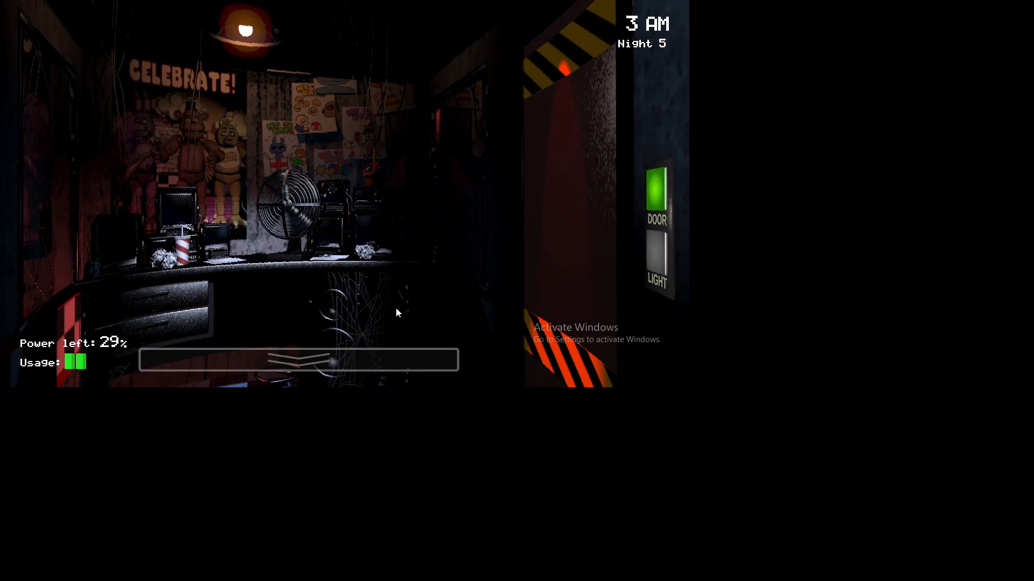
# Check Pirate Cove on CAM 1C, then light the hallway outside the shut right door
pyautogui.click(299, 359)
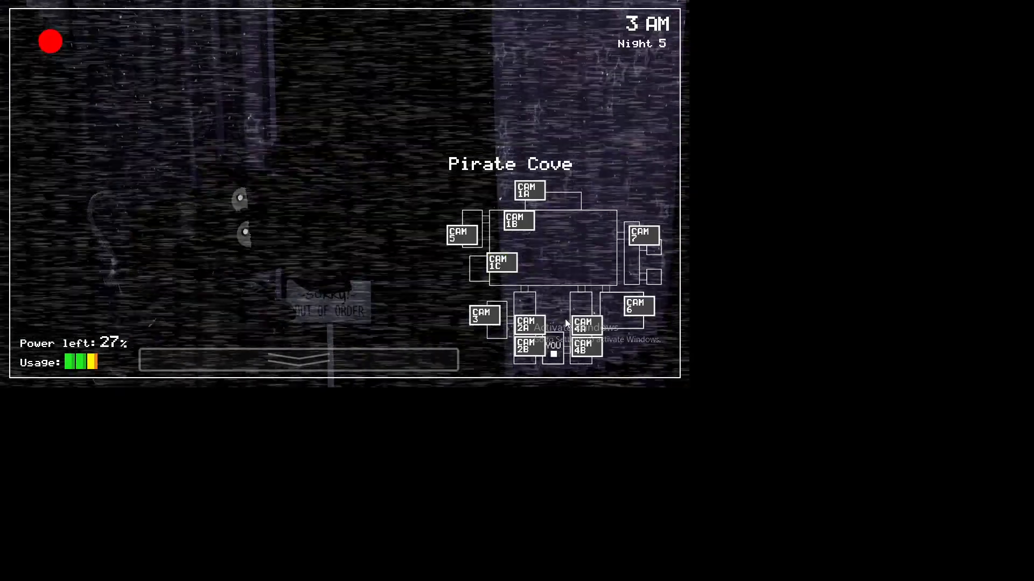
pyautogui.click(297, 360)
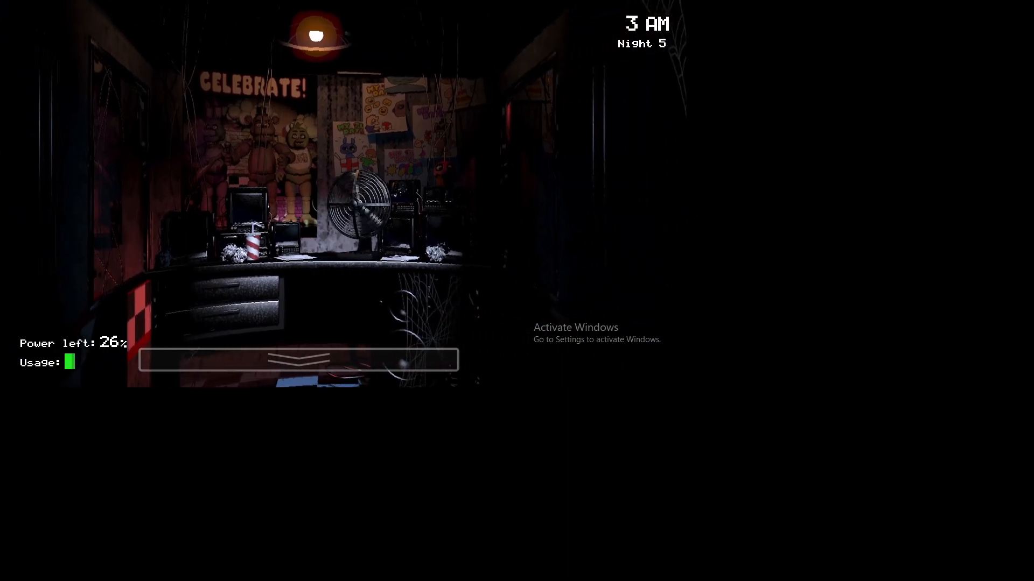
pyautogui.click(297, 362)
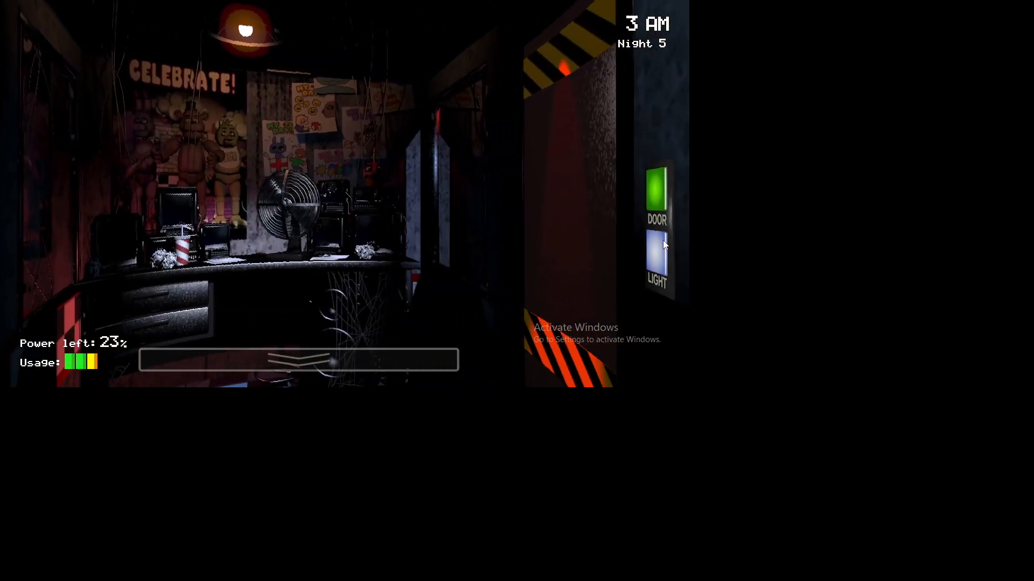
# Click in the office until the jumpscare plays and Game Over appears
pyautogui.click(658, 191)
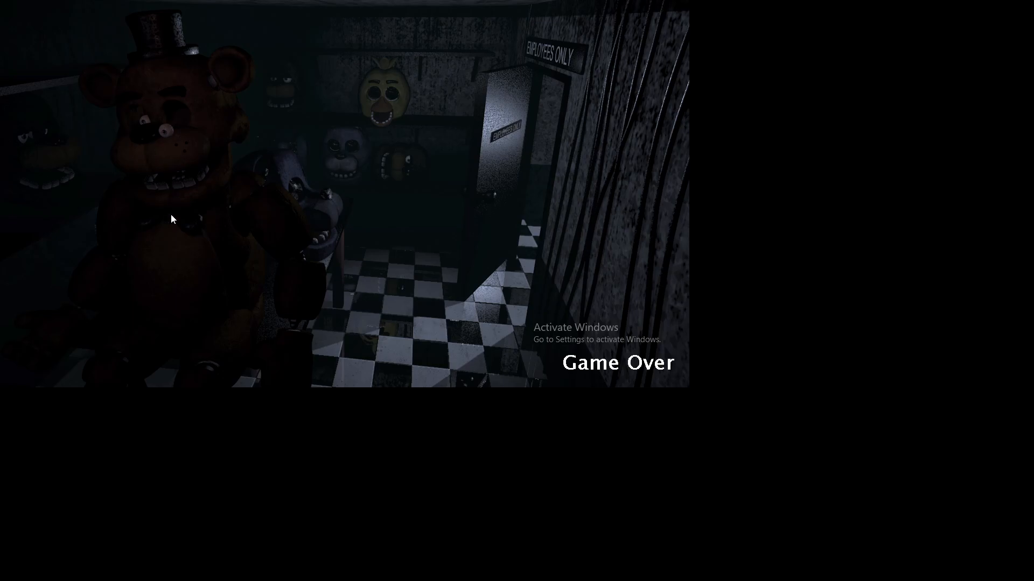
pyautogui.moveTo(206, 77)
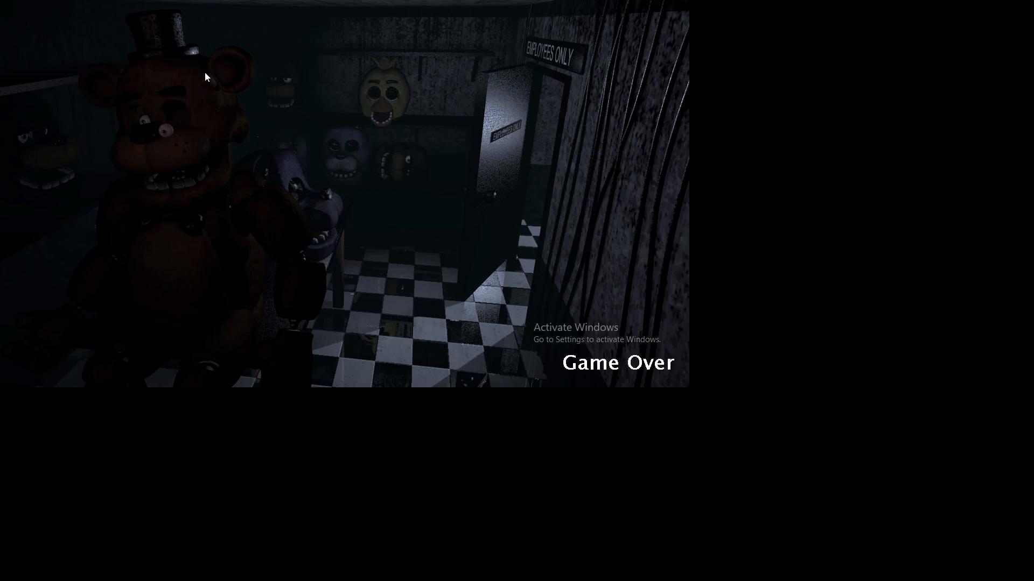